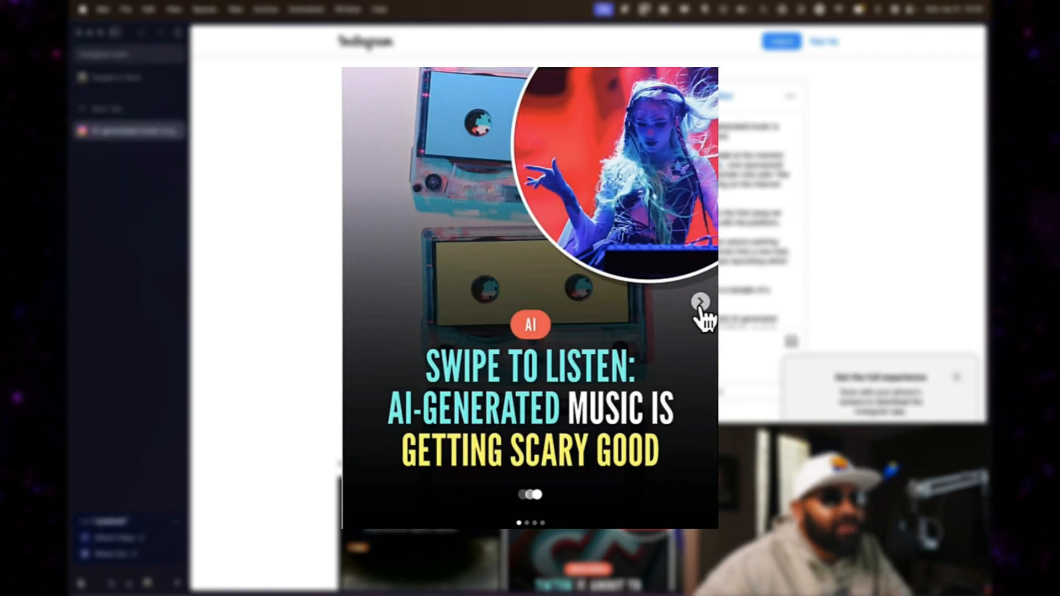
Advance the AI-music Instagram carousel to its final slide on Grimes and the industry
{"action": "left_click", "coordinate": [699, 301]}
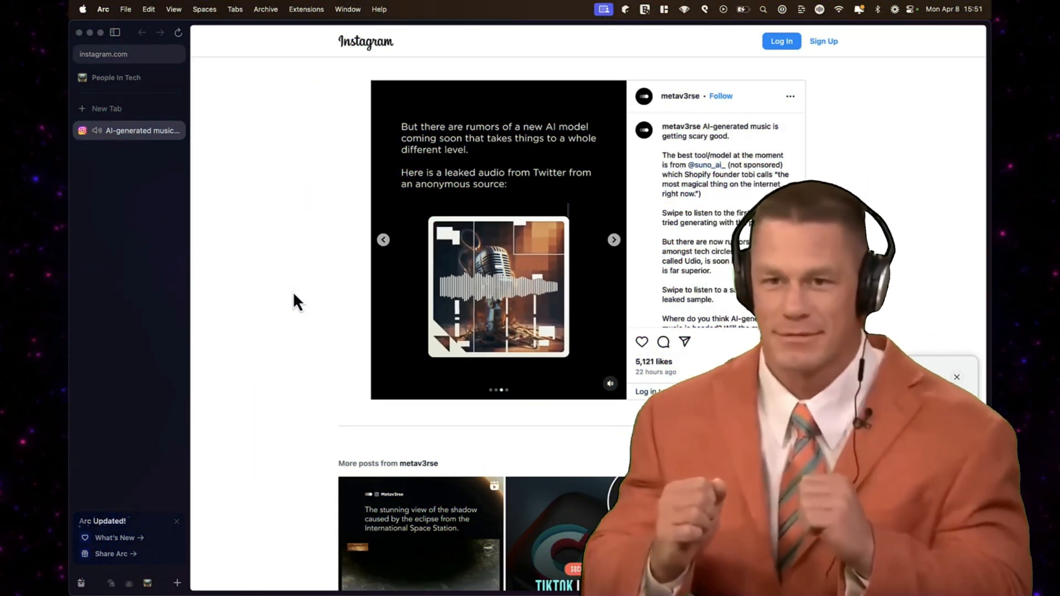
{"action": "scroll", "scroll_direction": "down", "scroll_amount": 3}
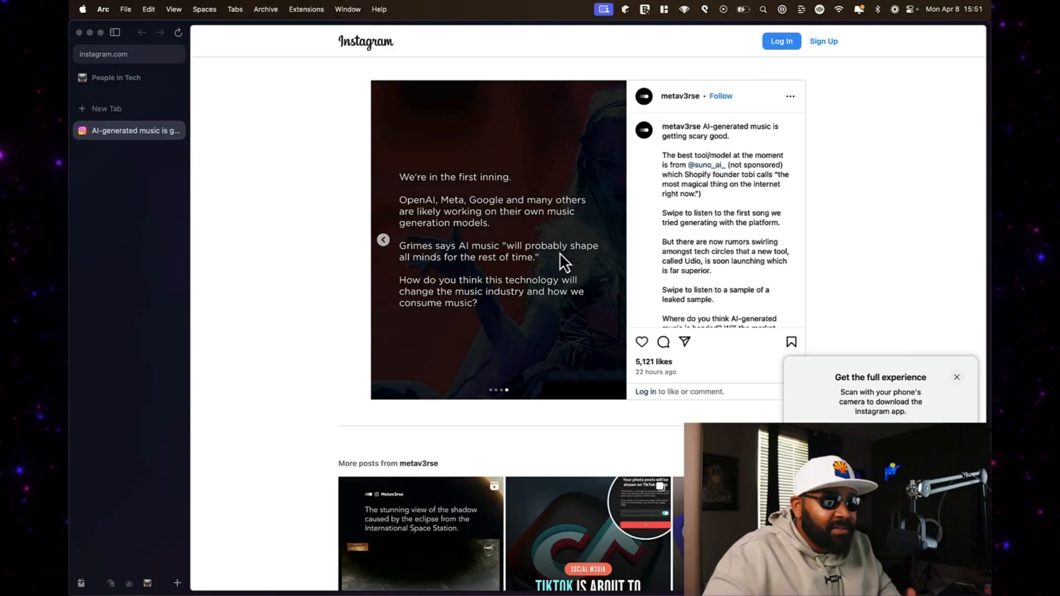
{"action": "mouse_move", "coordinate": [710, 169]}
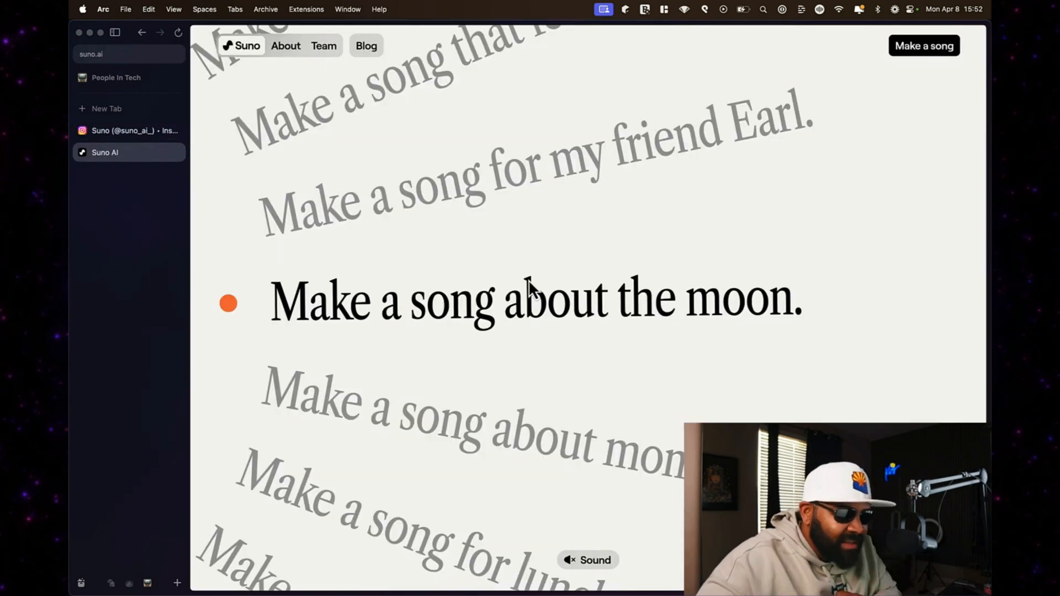
Start a new song described as 'An edm song about coding everyday'
{"action": "left_click", "coordinate": [924, 45]}
{"action": "type", "text": "An e"}
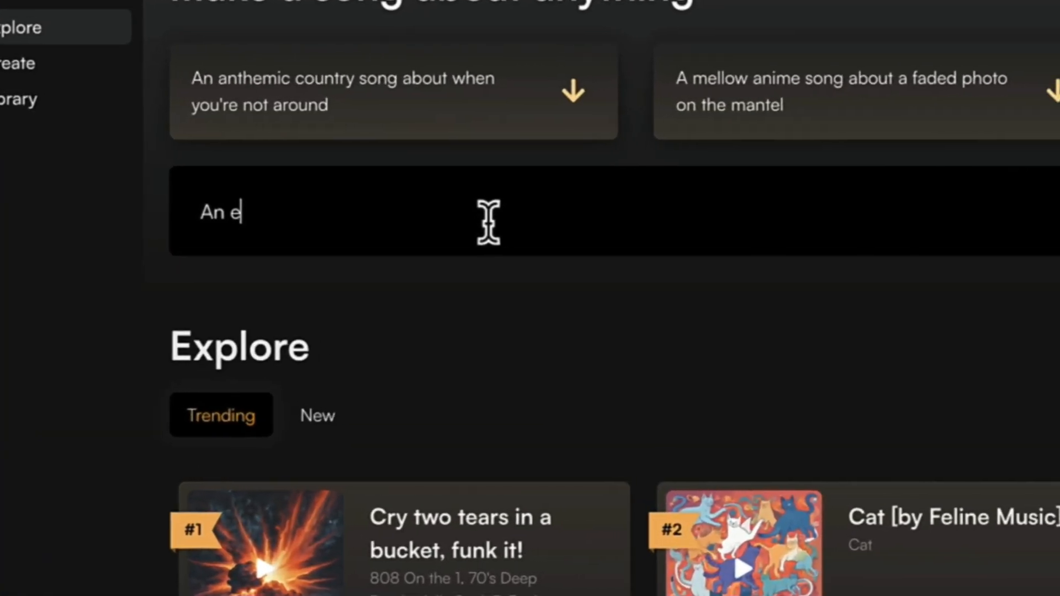
{"action": "type", "text": "dm song about coding"}
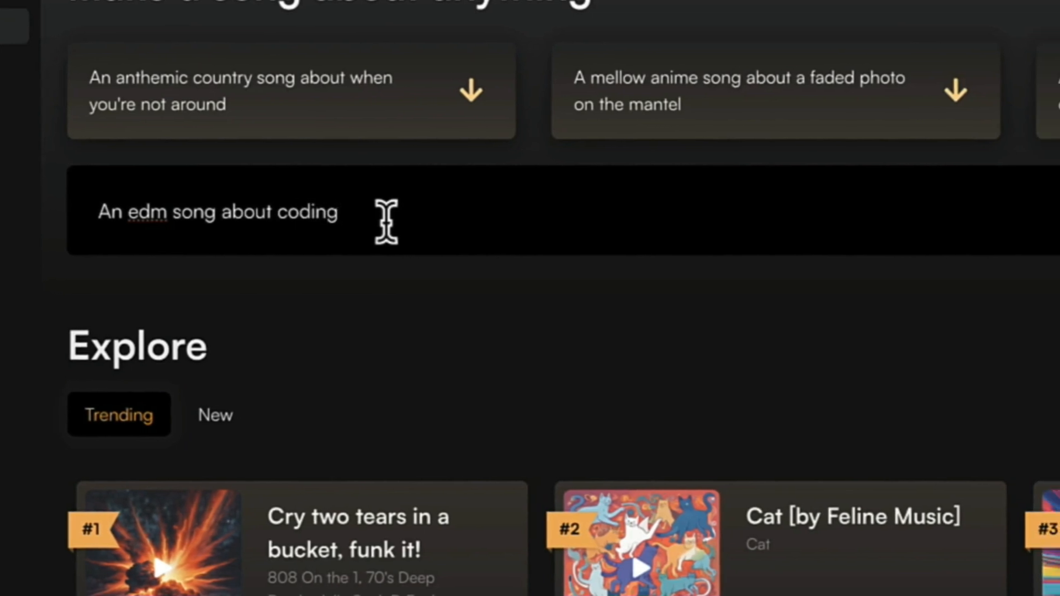
{"action": "type", "text": "even"}
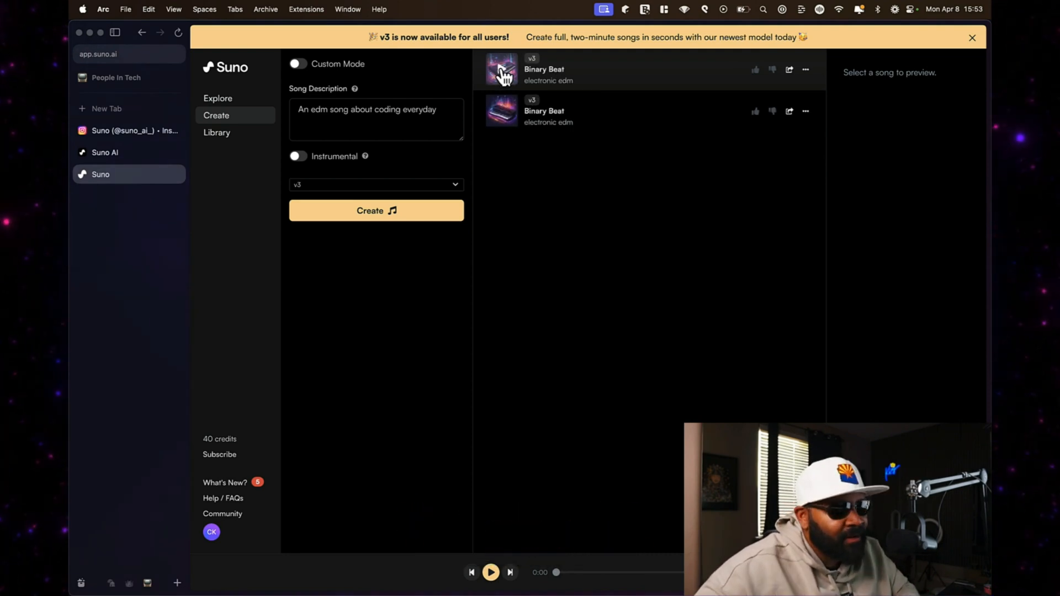
Preview and play the first Binary Beat track with its cover art and lyrics
{"action": "left_click", "coordinate": [502, 69]}
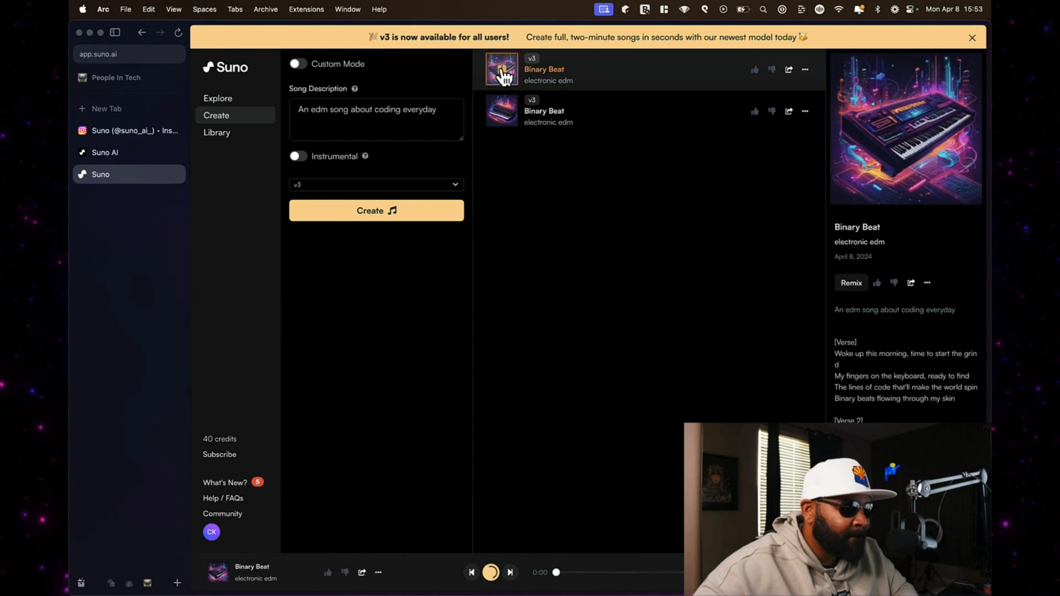
{"action": "left_click", "coordinate": [501, 69]}
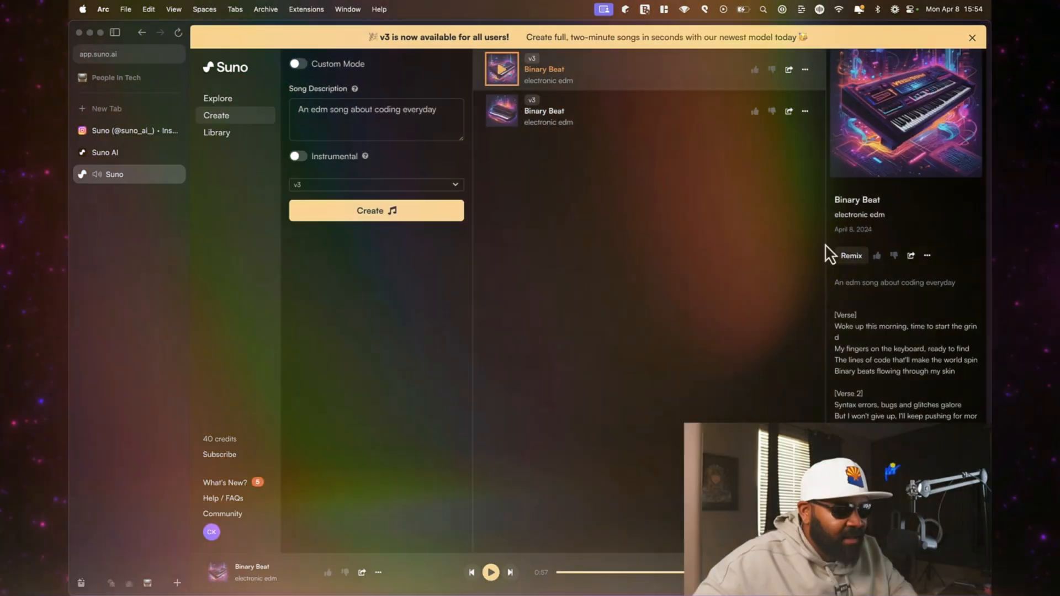
Remix Binary Beat into custom mode, review its lyrics, and copy its share link
{"action": "left_click", "coordinate": [298, 63]}
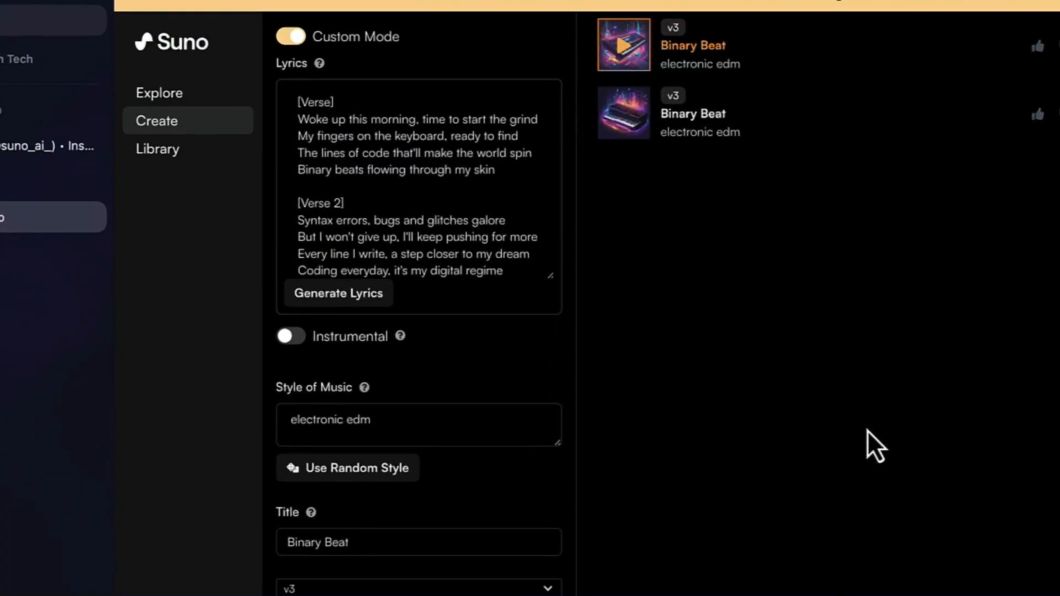
{"action": "scroll", "scroll_direction": "down", "scroll_amount": 3}
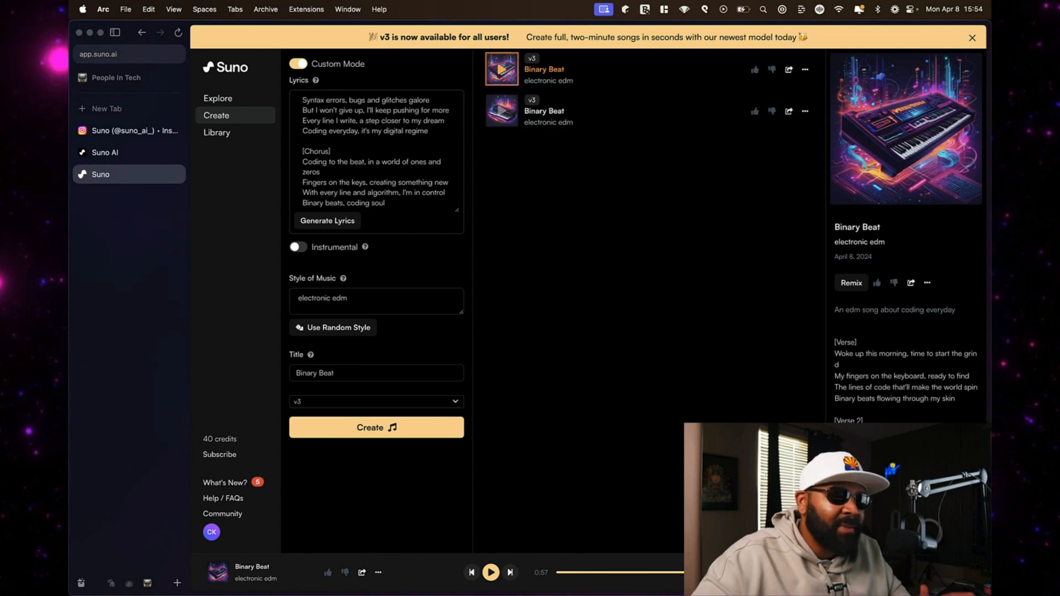
{"action": "left_click", "coordinate": [910, 283]}
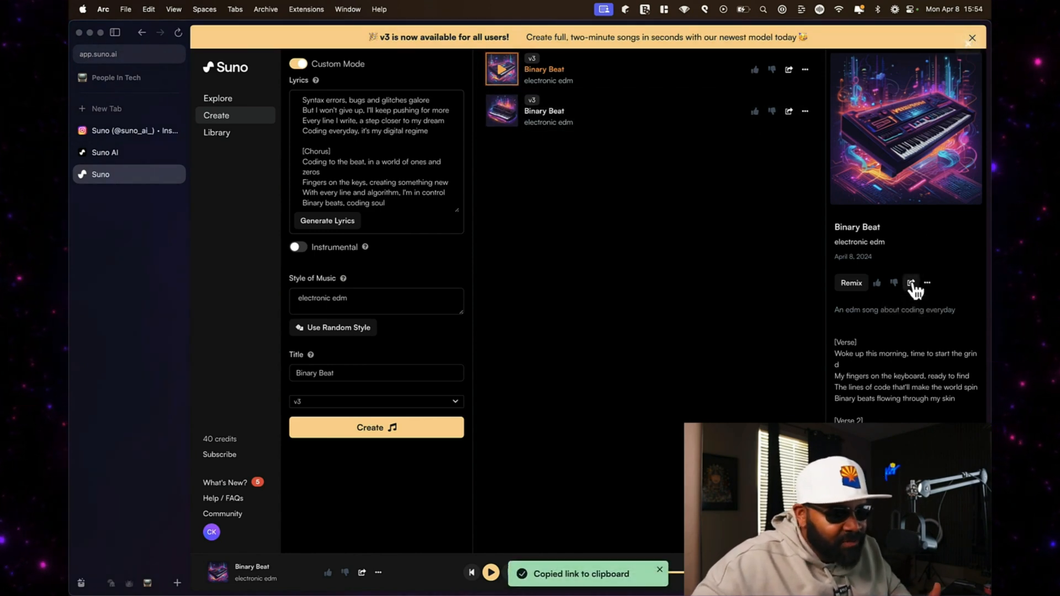
{"action": "left_click", "coordinate": [927, 283]}
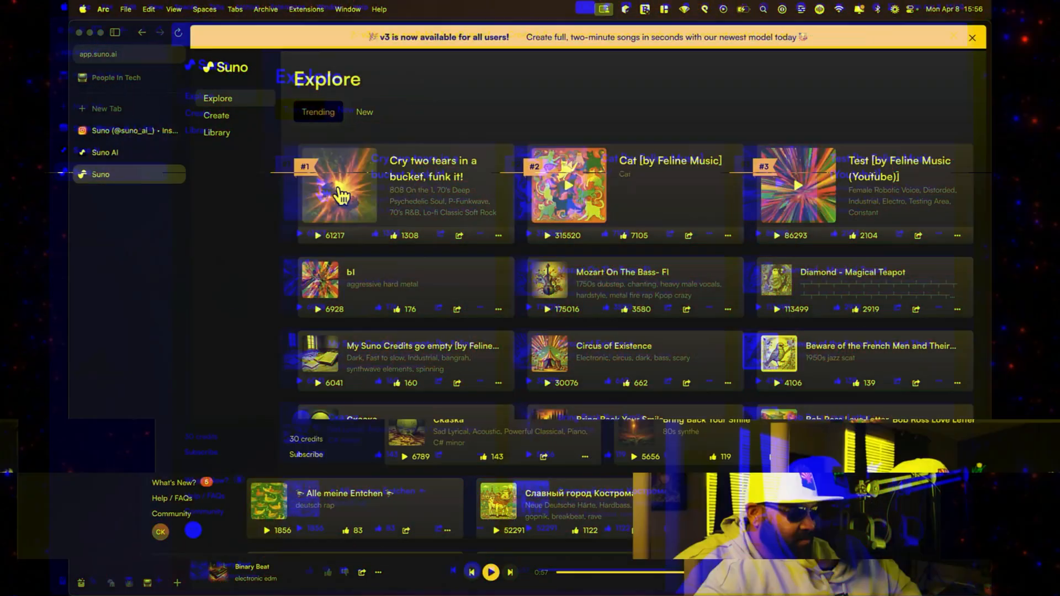
Play trending #1 'Cry two tears in a bucket, funk it!' and #2 'Cat [by Feline Music]'
{"action": "left_click", "coordinate": [339, 187]}
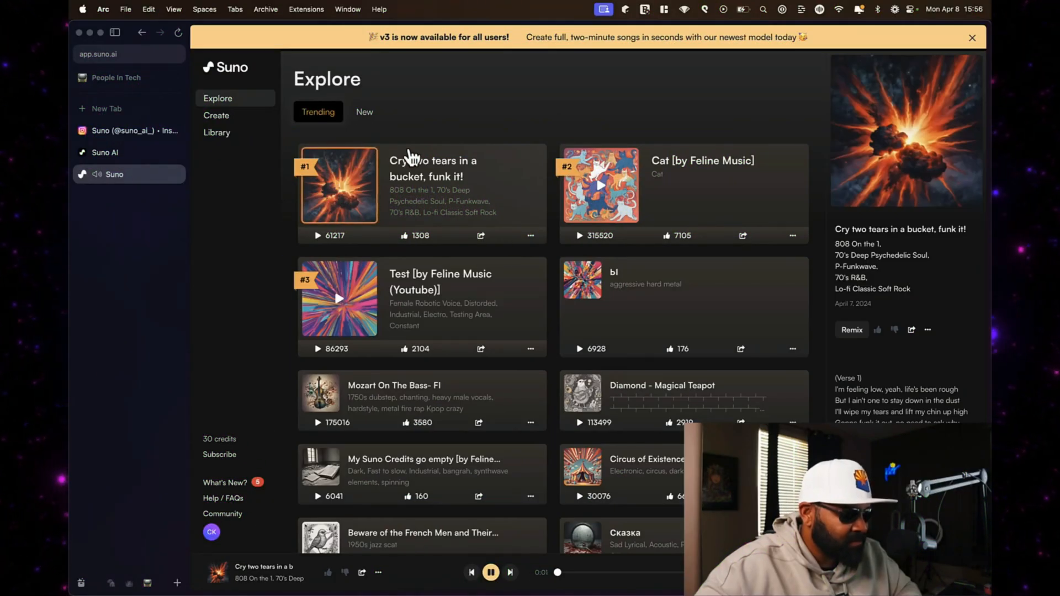
{"action": "mouse_move", "coordinate": [518, 159]}
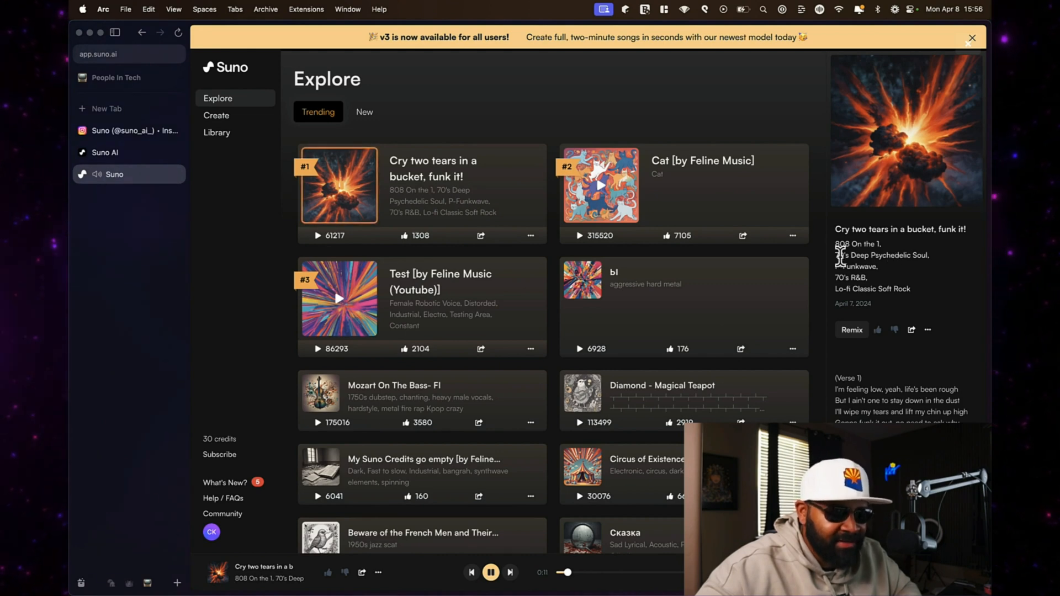
{"action": "mouse_move", "coordinate": [907, 279]}
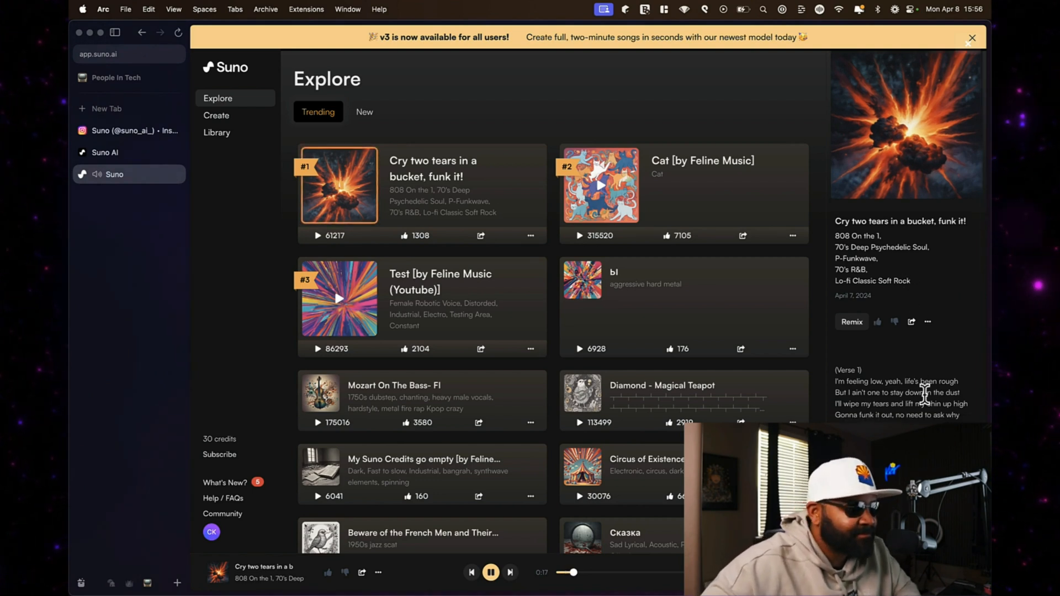
{"action": "left_click", "coordinate": [599, 185]}
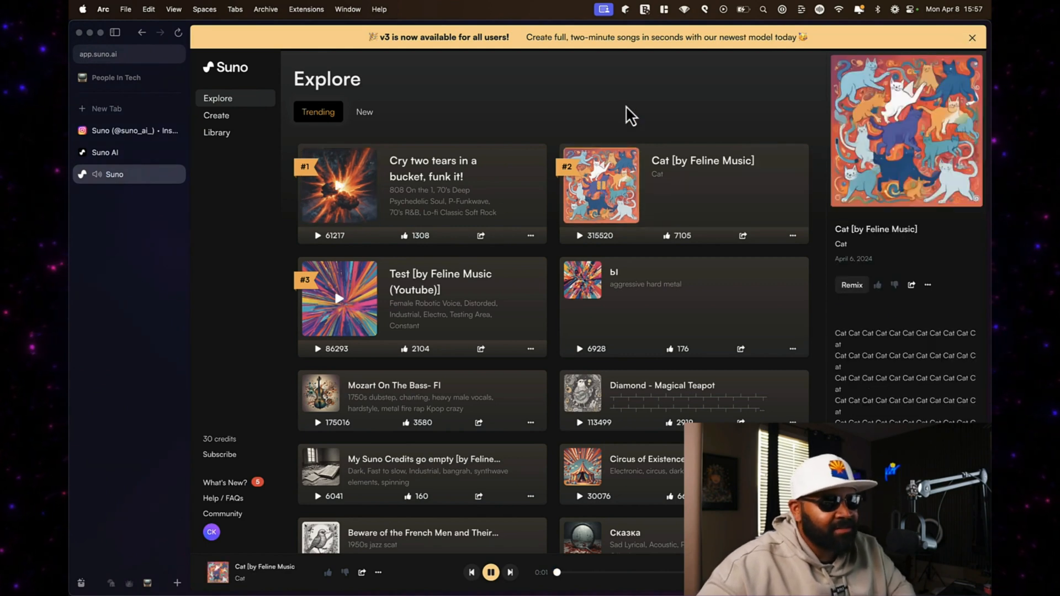
{"action": "mouse_move", "coordinate": [800, 103]}
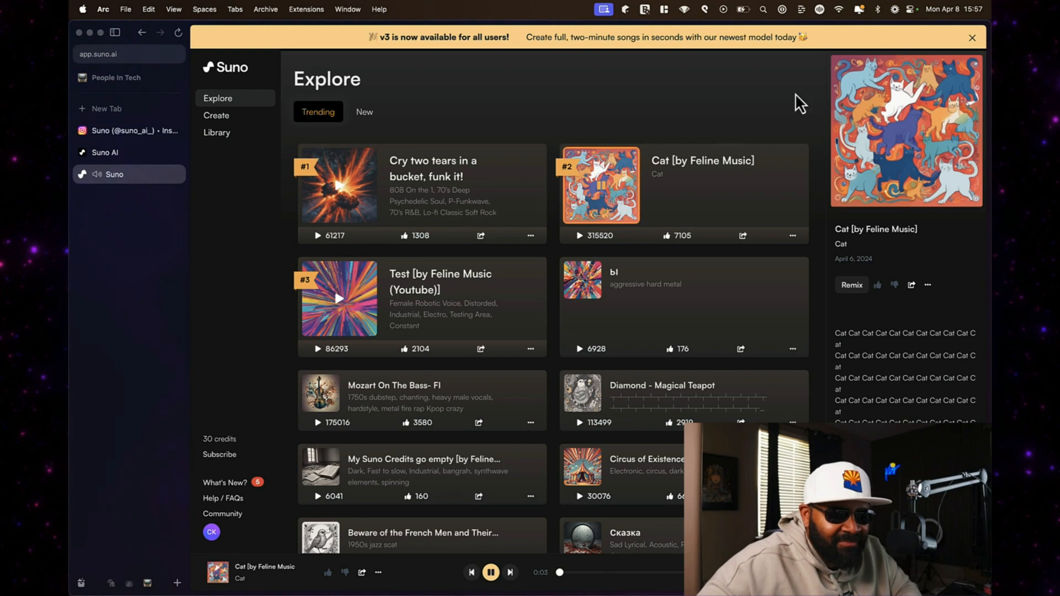
{"action": "mouse_move", "coordinate": [915, 220]}
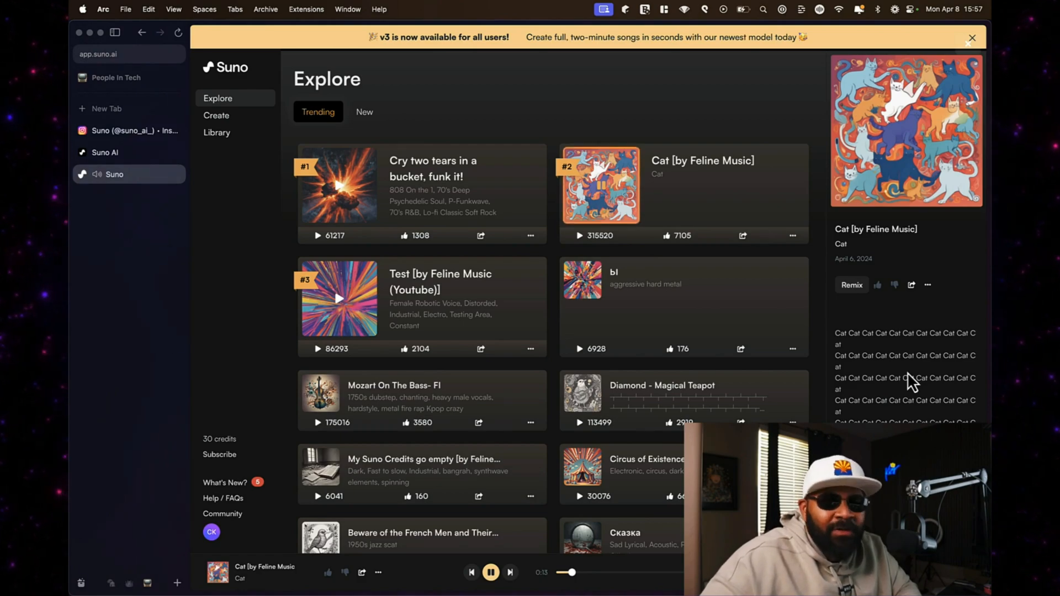
{"action": "left_click", "coordinate": [338, 298]}
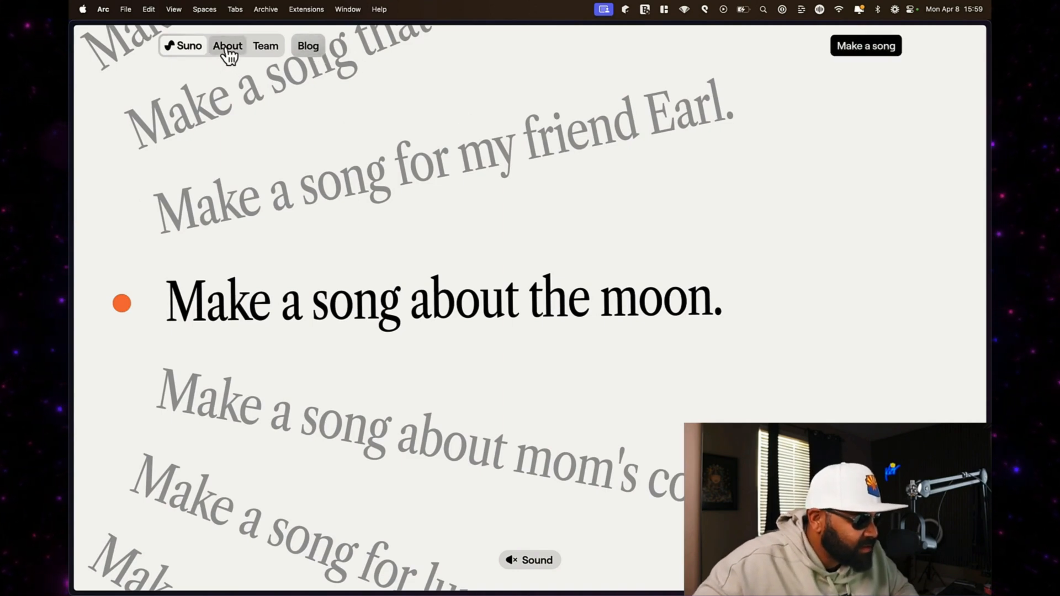
View the About section on suno.ai, then the Team section
{"action": "left_click", "coordinate": [227, 46]}
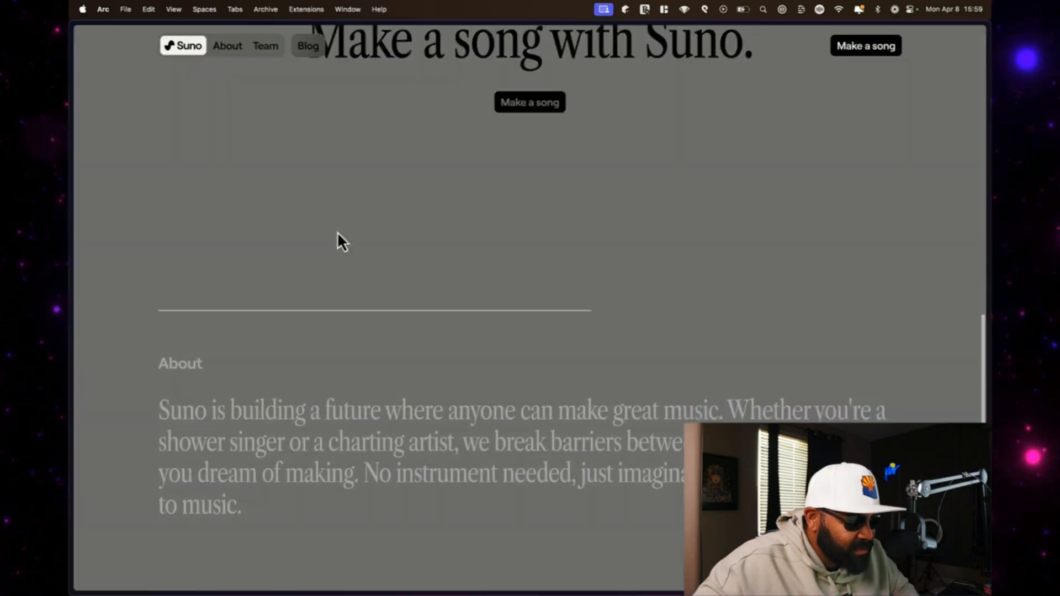
{"action": "scroll", "scroll_direction": "down", "scroll_amount": 3}
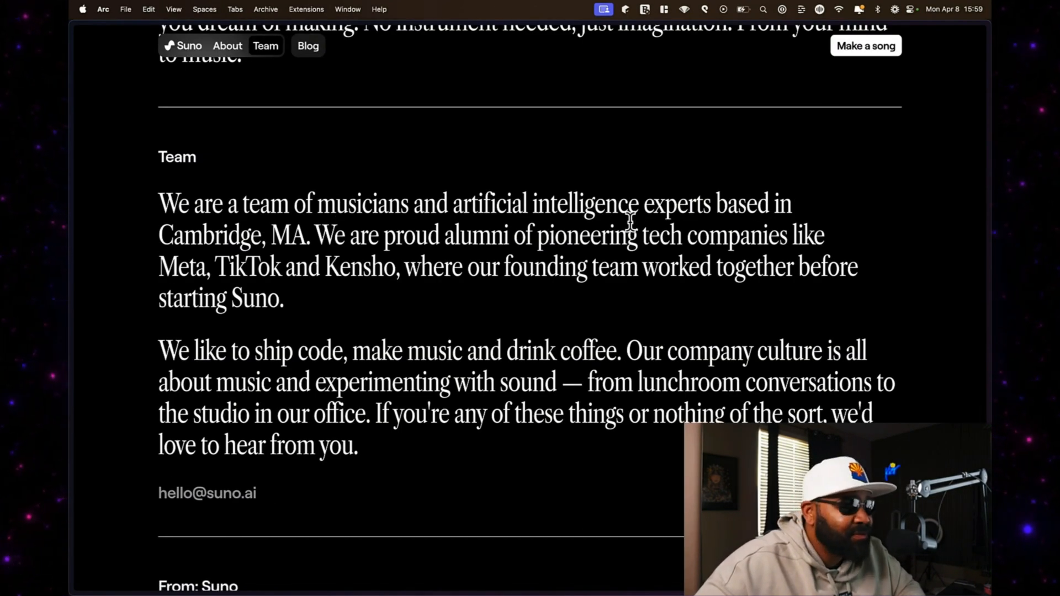
{"action": "left_click", "coordinate": [307, 45]}
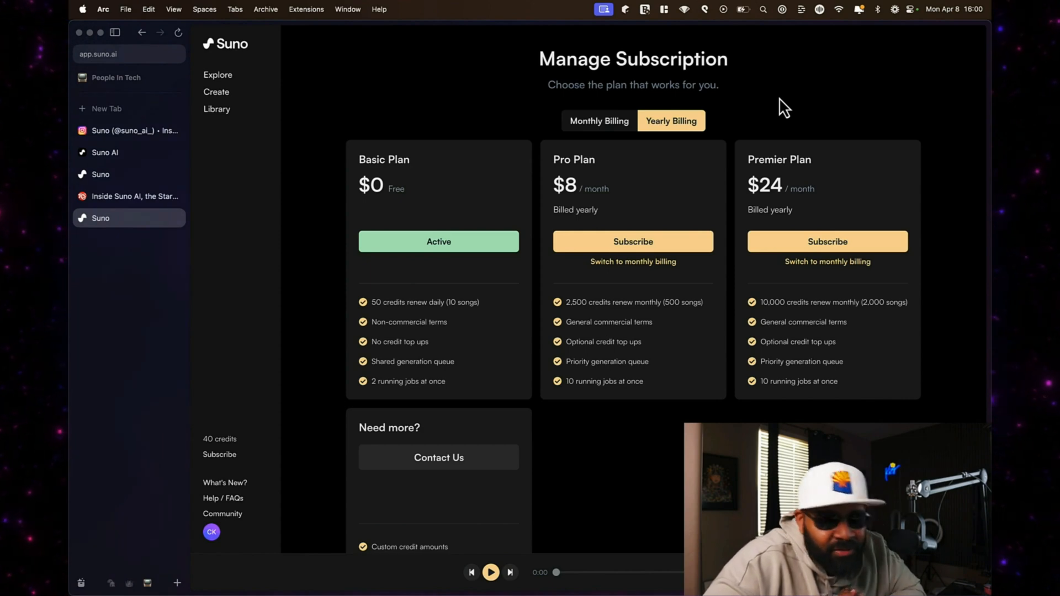
Switch plans to monthly billing, showing Pro at $10 and Premier at $30
{"action": "double_click", "coordinate": [575, 209]}
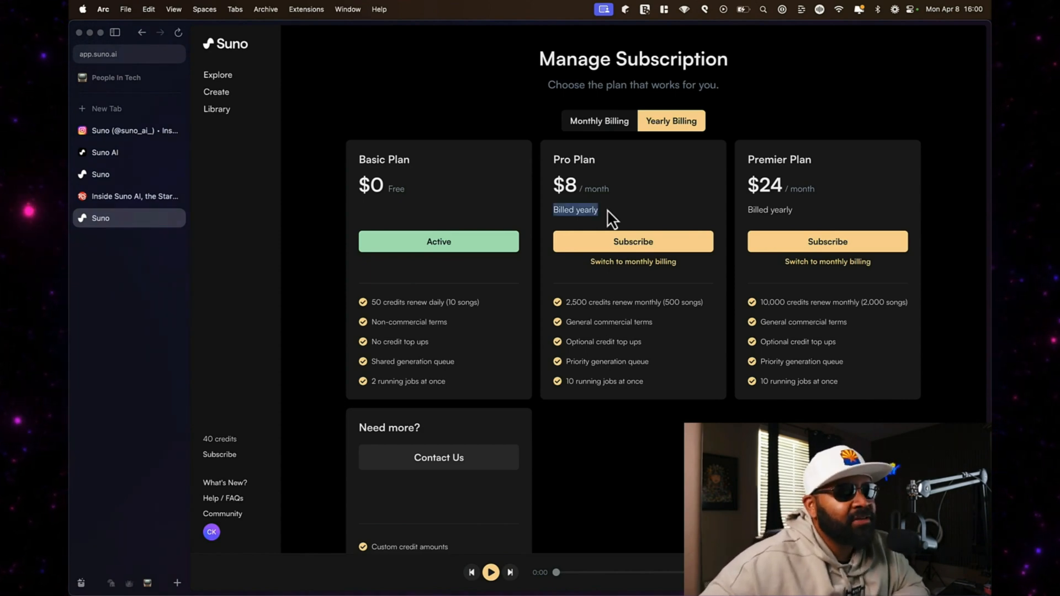
{"action": "left_click", "coordinate": [597, 120]}
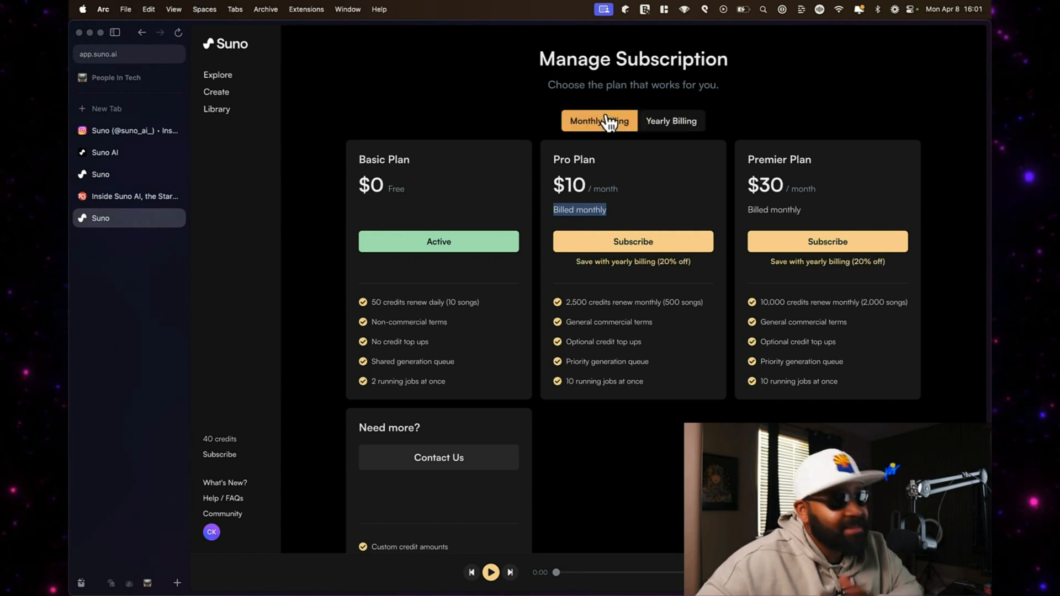